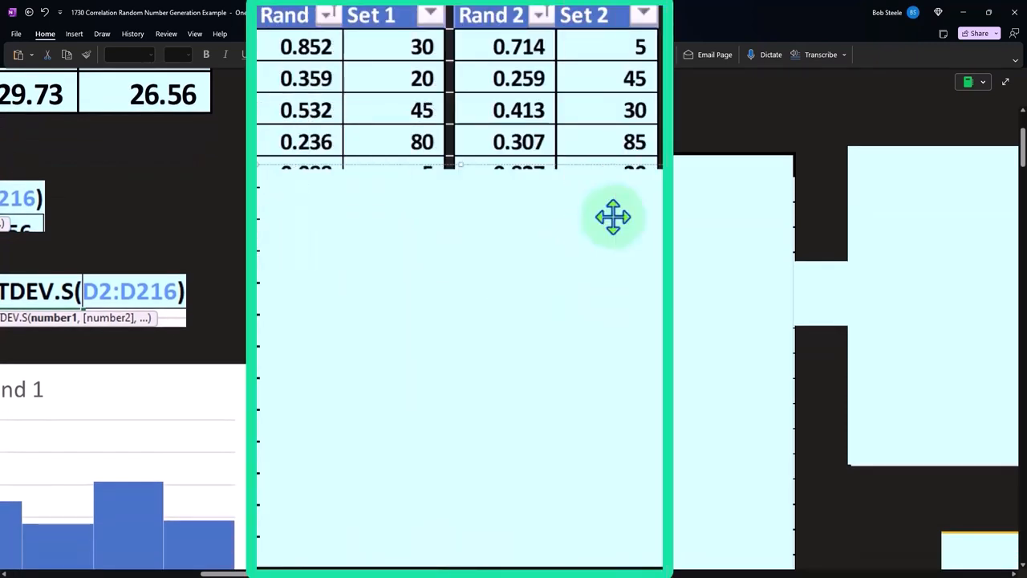
mouse_move(462, 194)
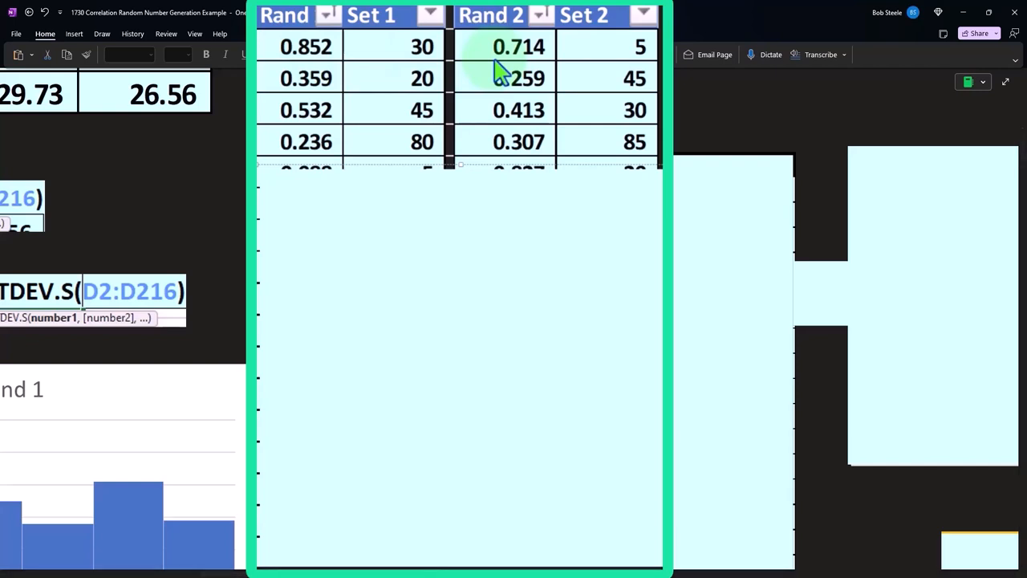
mouse_move(581, 80)
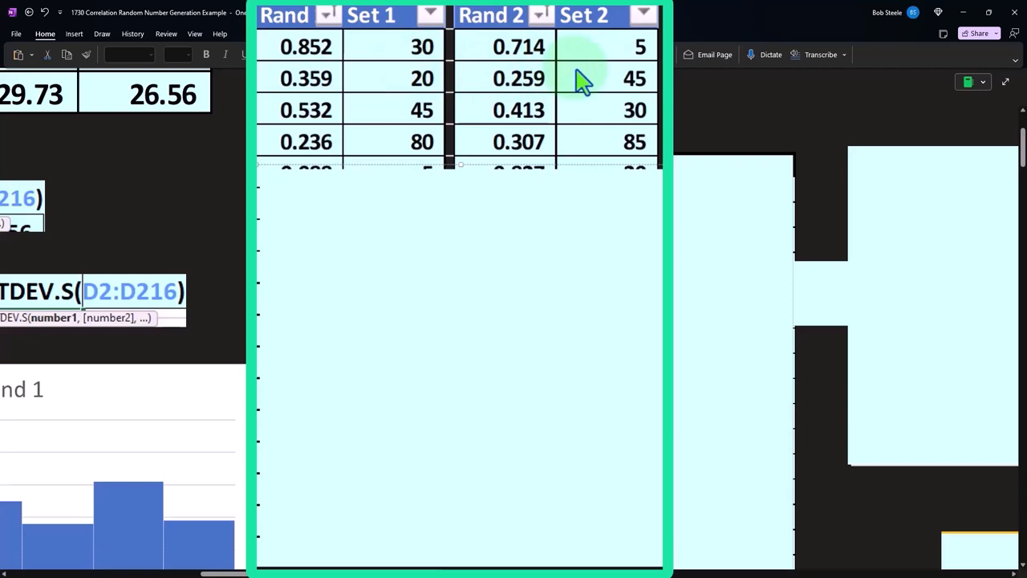
mouse_move(433, 88)
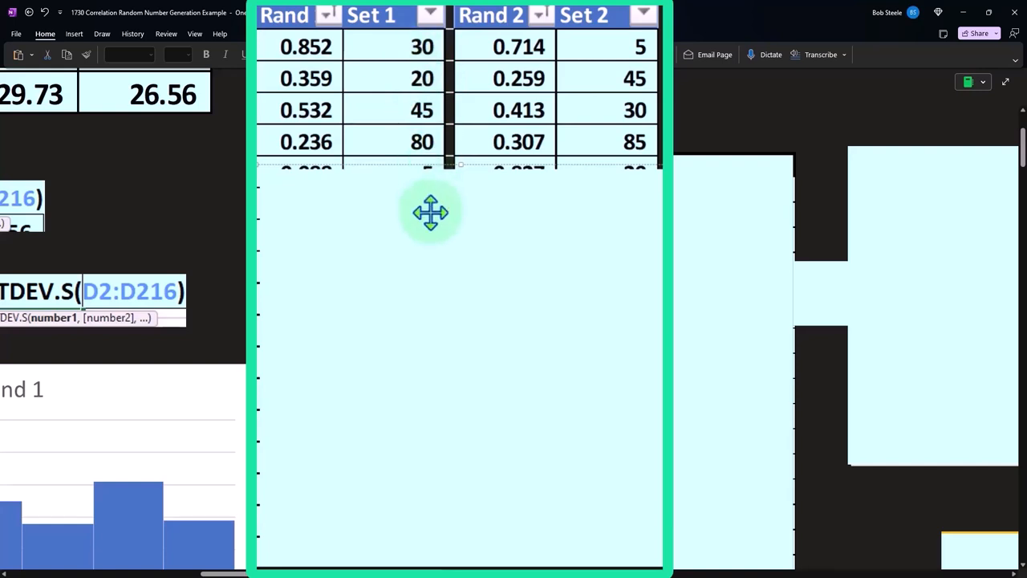
mouse_move(392, 212)
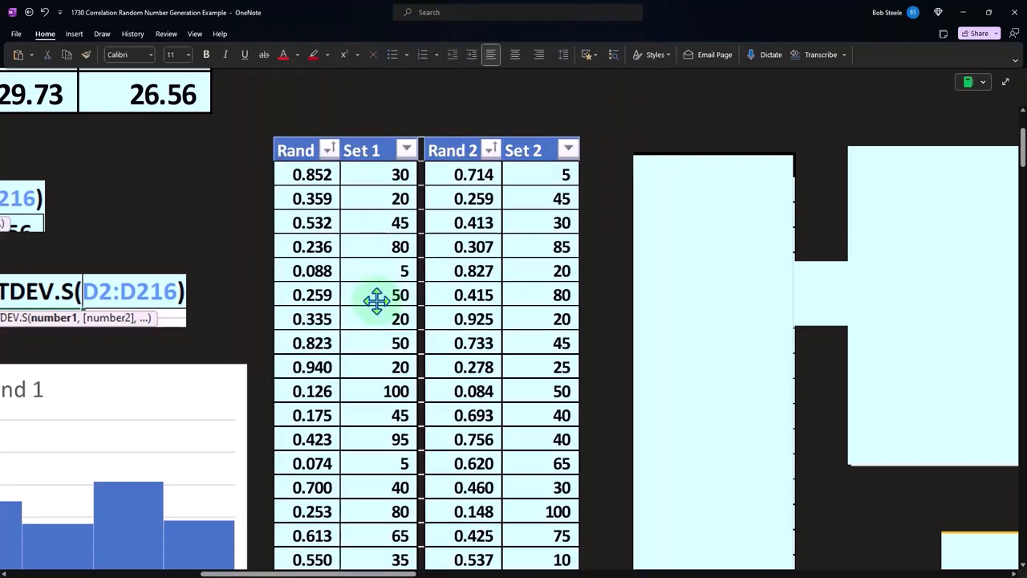
Scroll past the r formula to the Z1 table and bring up Calculator showing -1.003027245206862
click(715, 161)
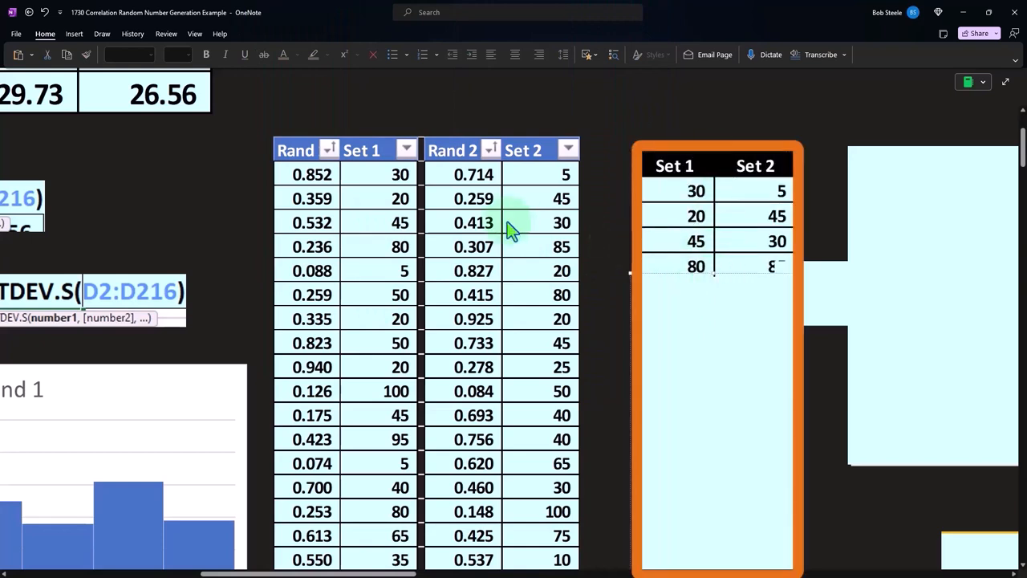
mouse_move(706, 328)
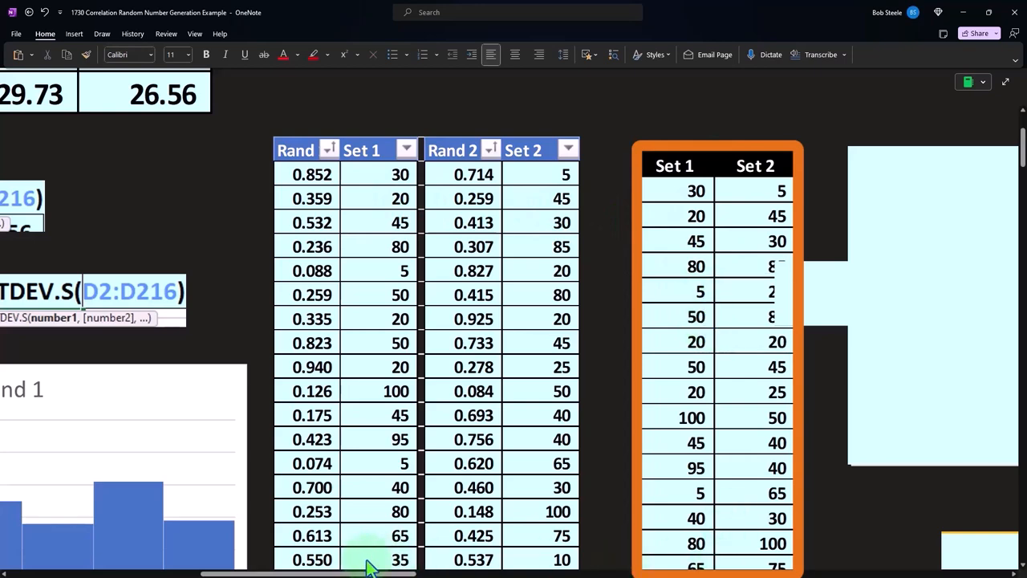
scroll(right, 3)
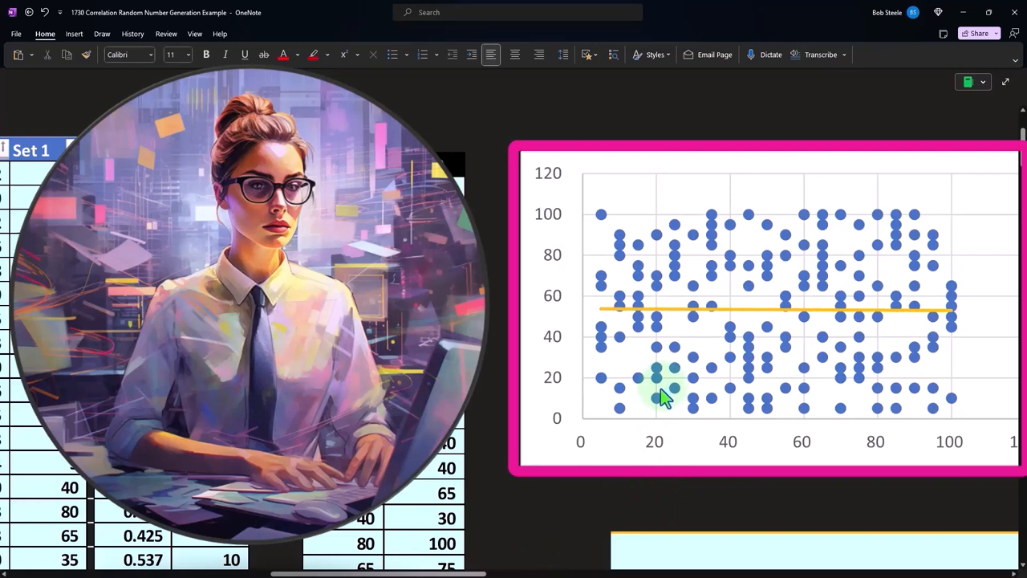
mouse_move(664, 379)
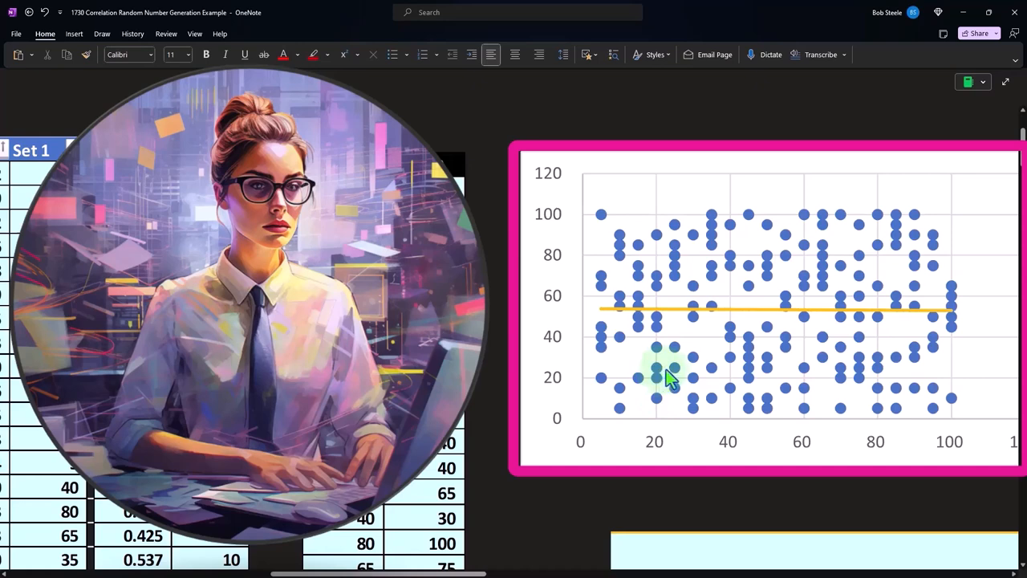
mouse_move(665, 436)
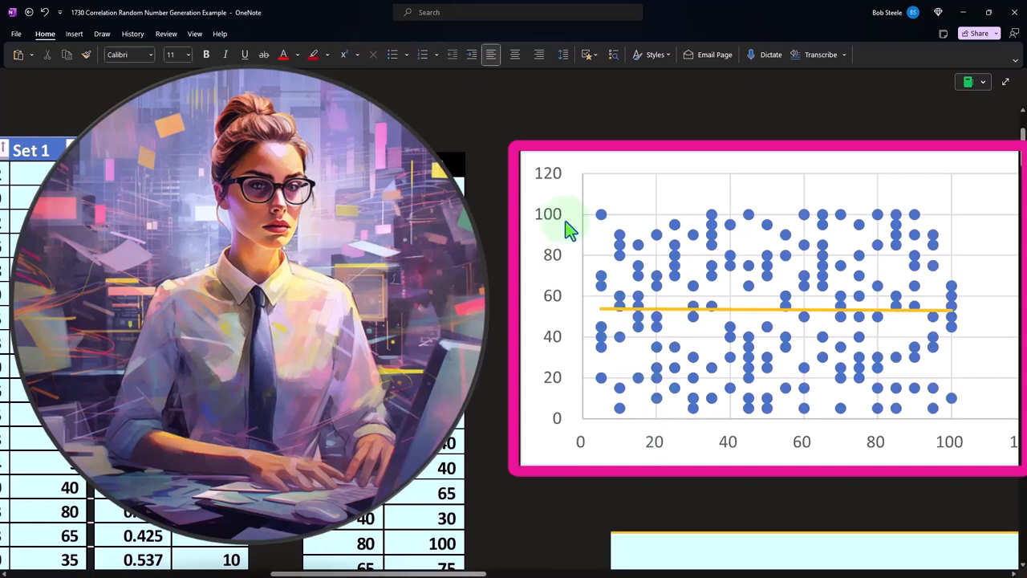
mouse_move(780, 250)
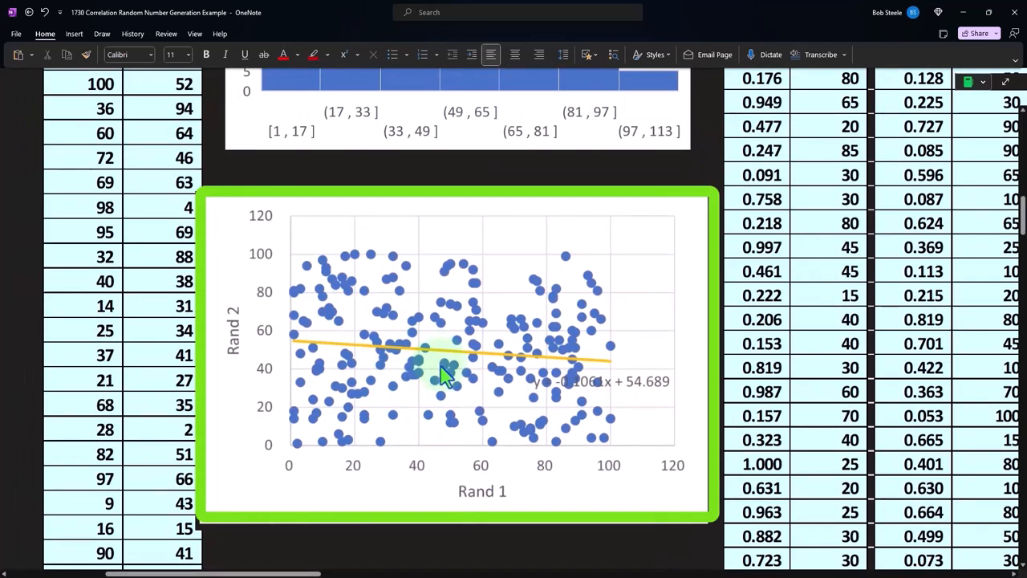
mouse_move(415, 377)
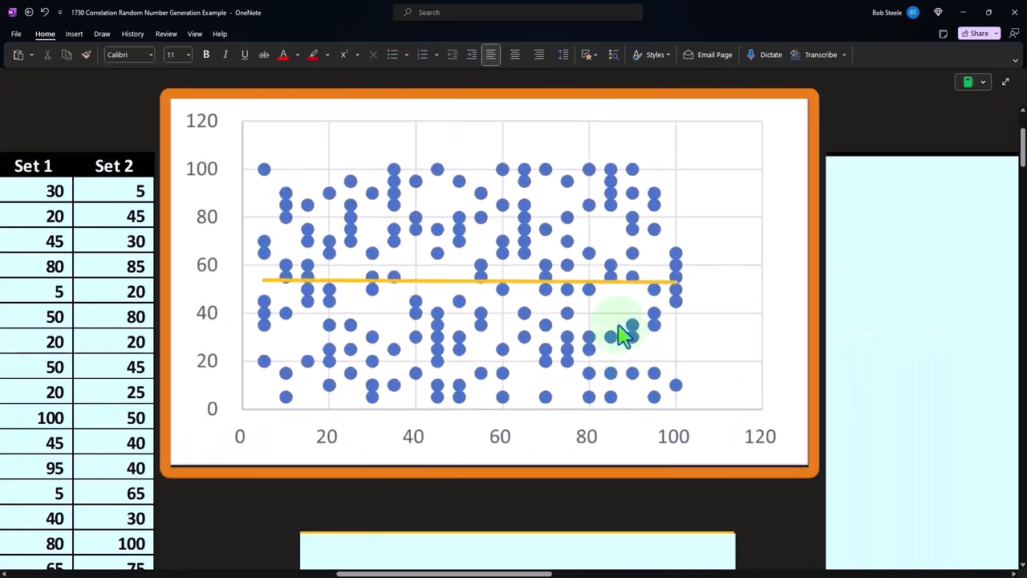
mouse_move(623, 340)
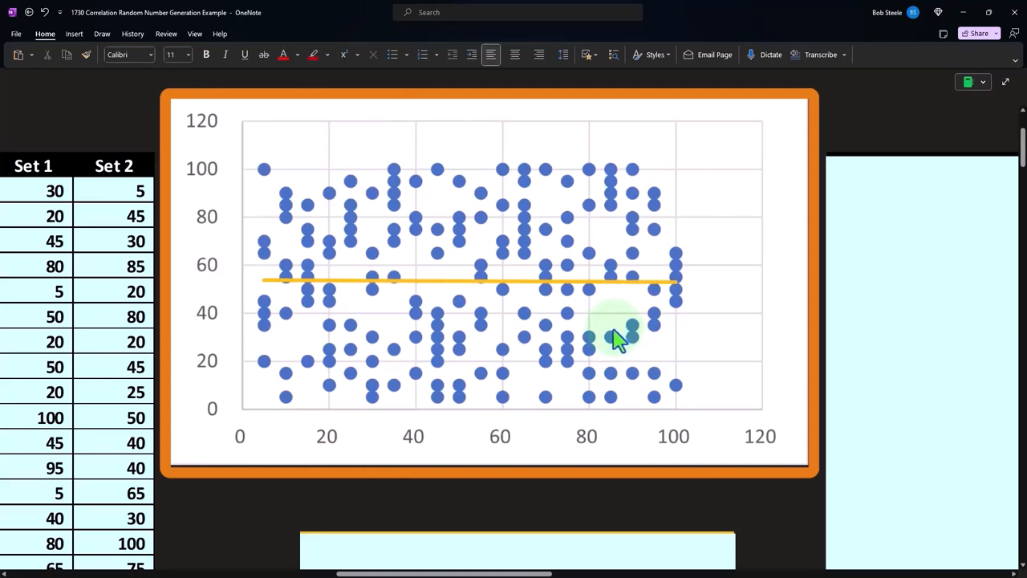
mouse_move(597, 359)
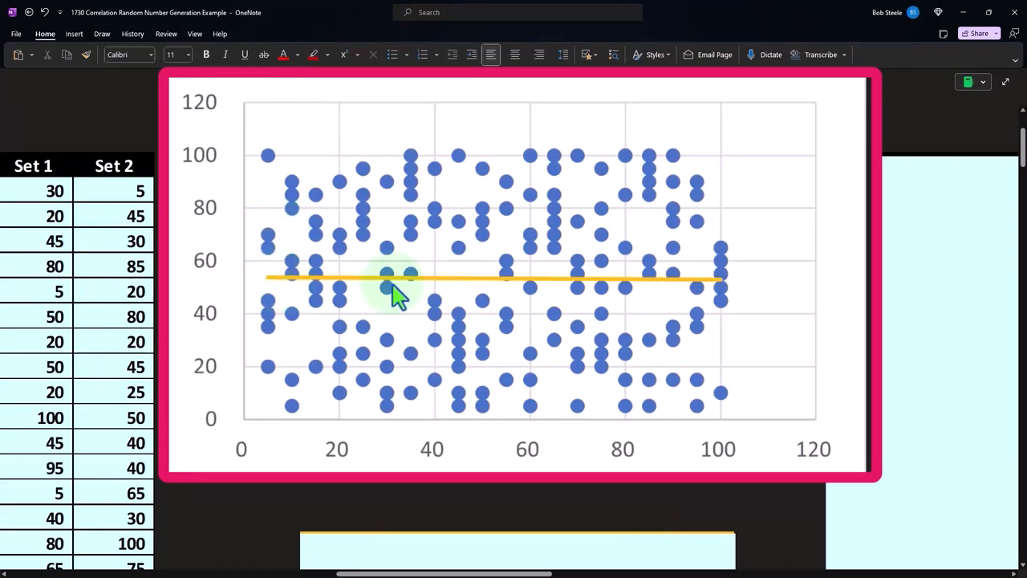
scroll(down, 3)
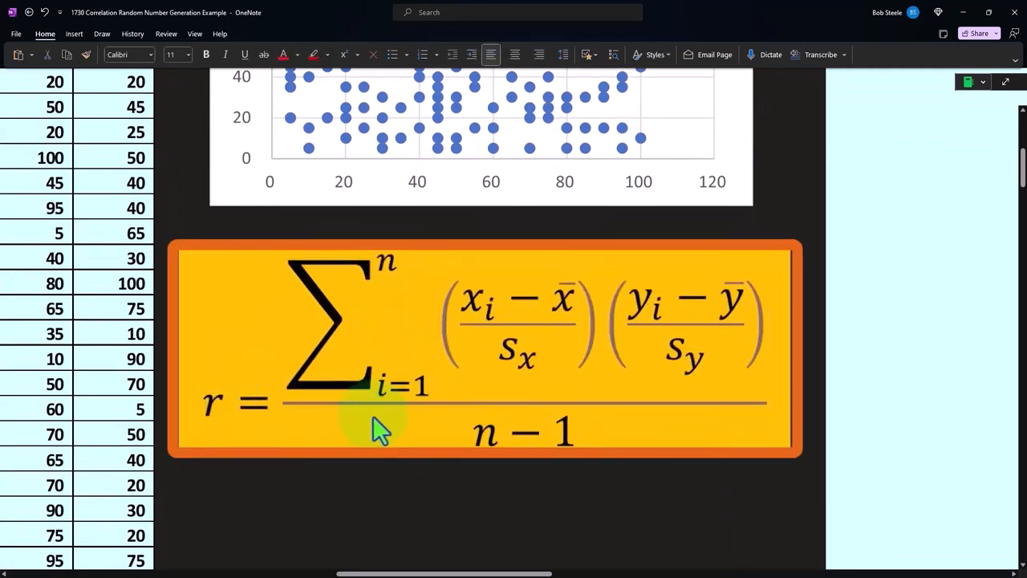
mouse_move(517, 401)
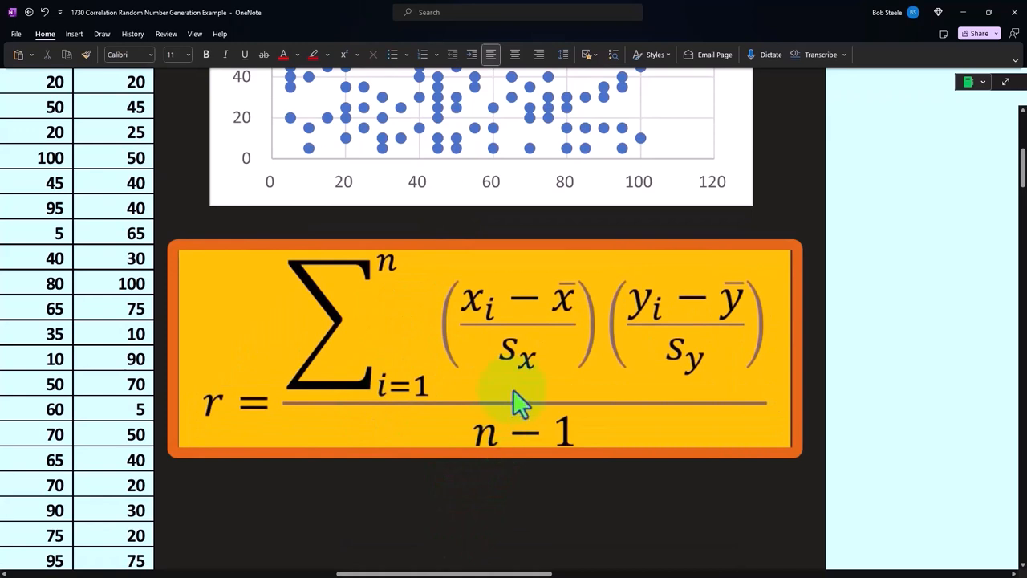
mouse_move(662, 399)
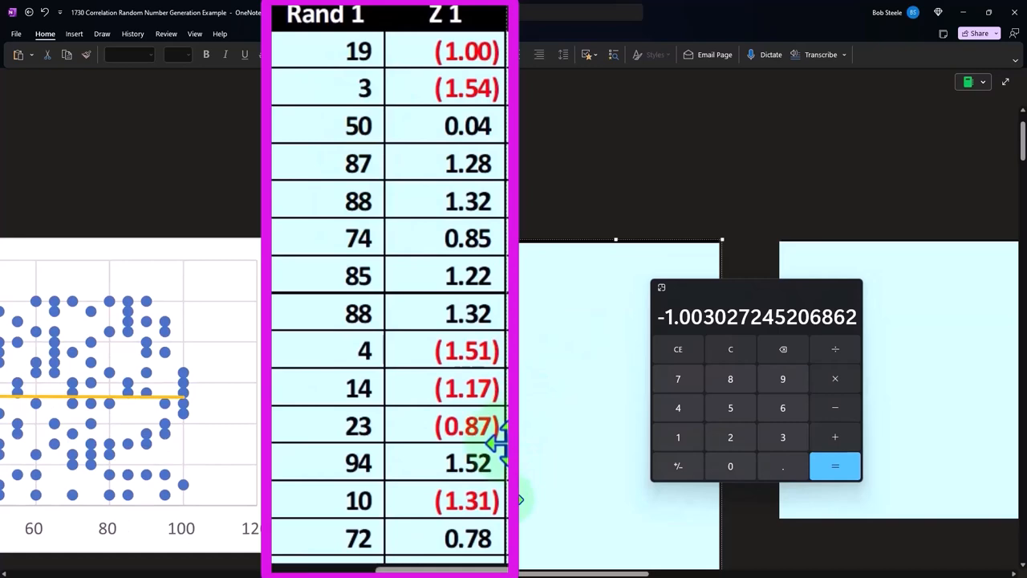
Verify the Z1*Z2 products in Calculator, close it, and return to the chart and Z table
scroll(down, 3)
text(1.54)
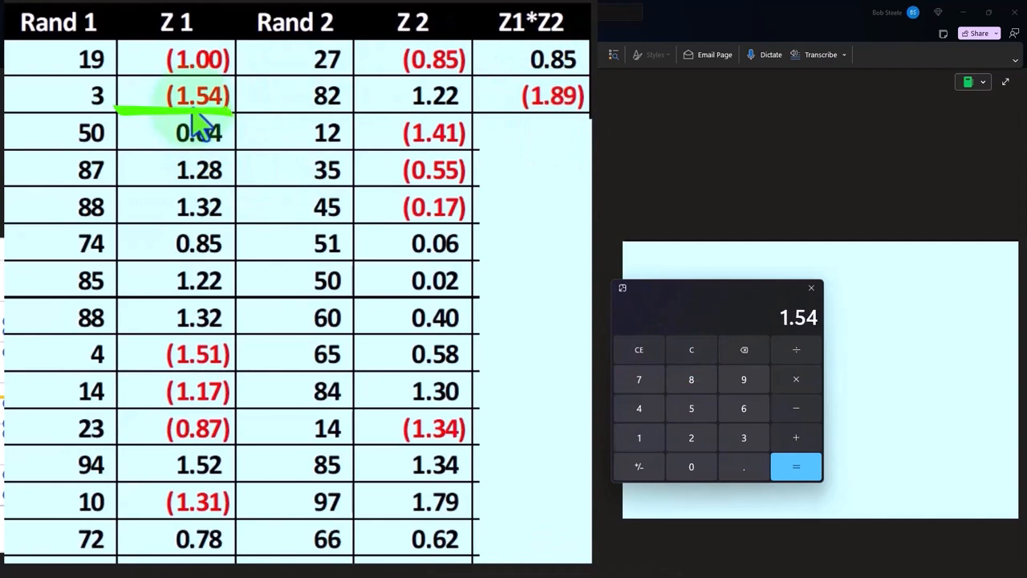
click(799, 465)
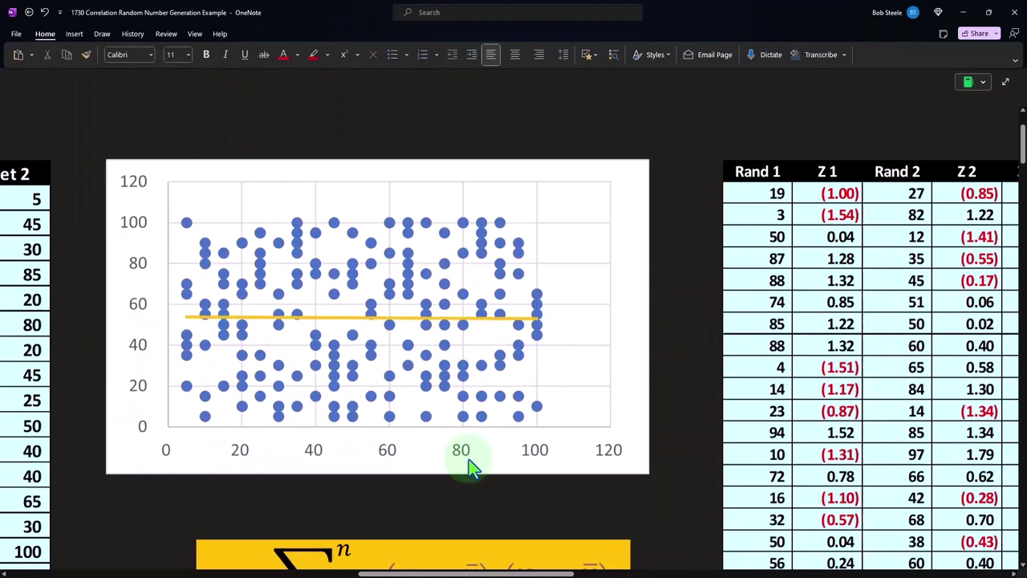
Add the 'n-1:' row to the R-Correlation table, giving 215 less 1 as 214.00
scroll(down, 3)
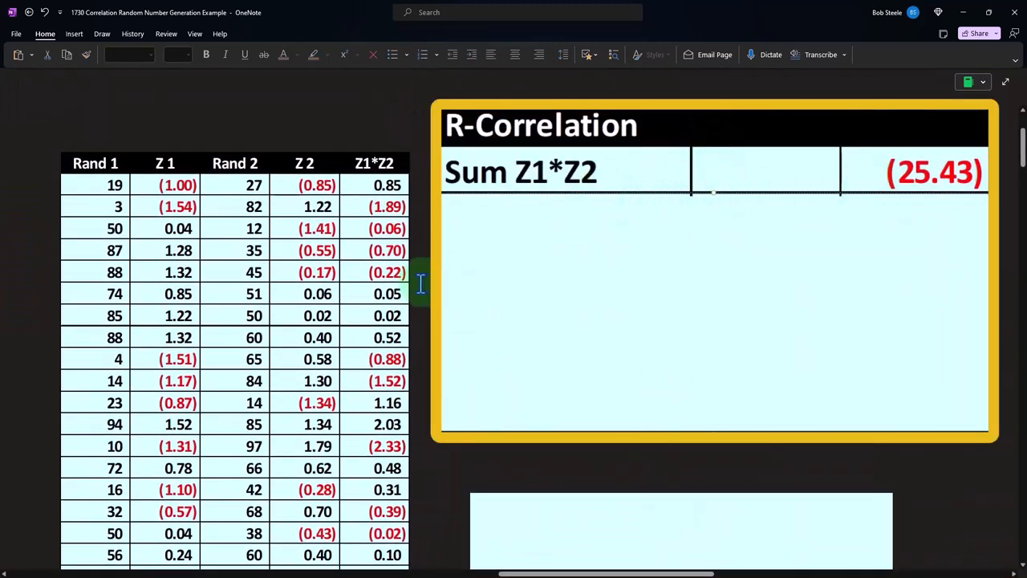
text(n-1:)
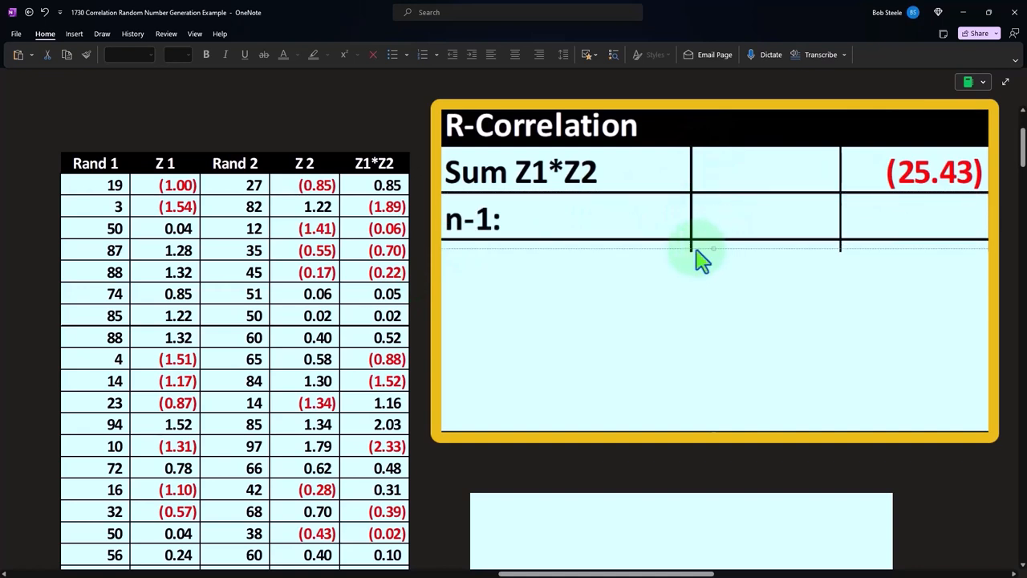
mouse_move(527, 241)
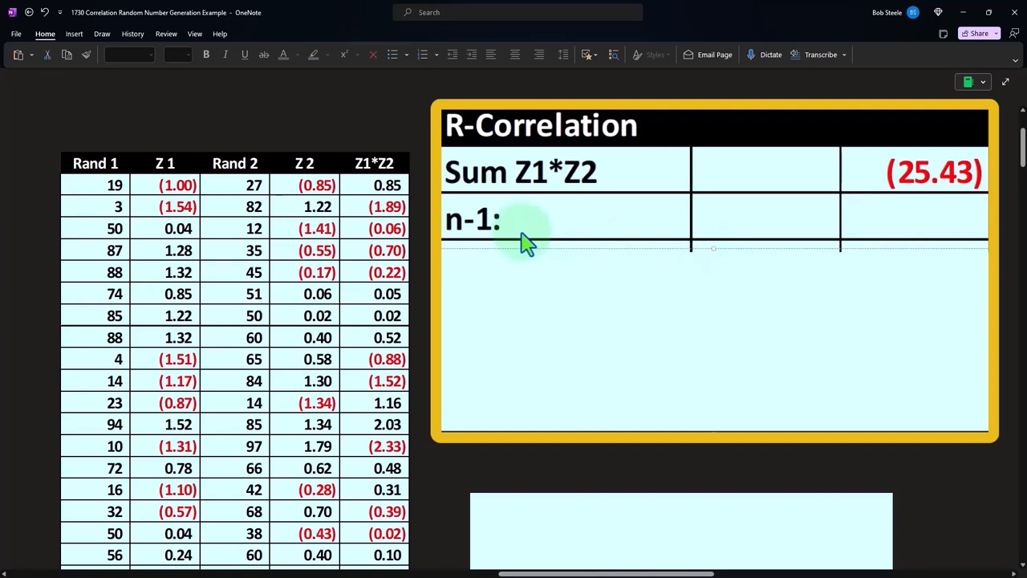
mouse_move(709, 255)
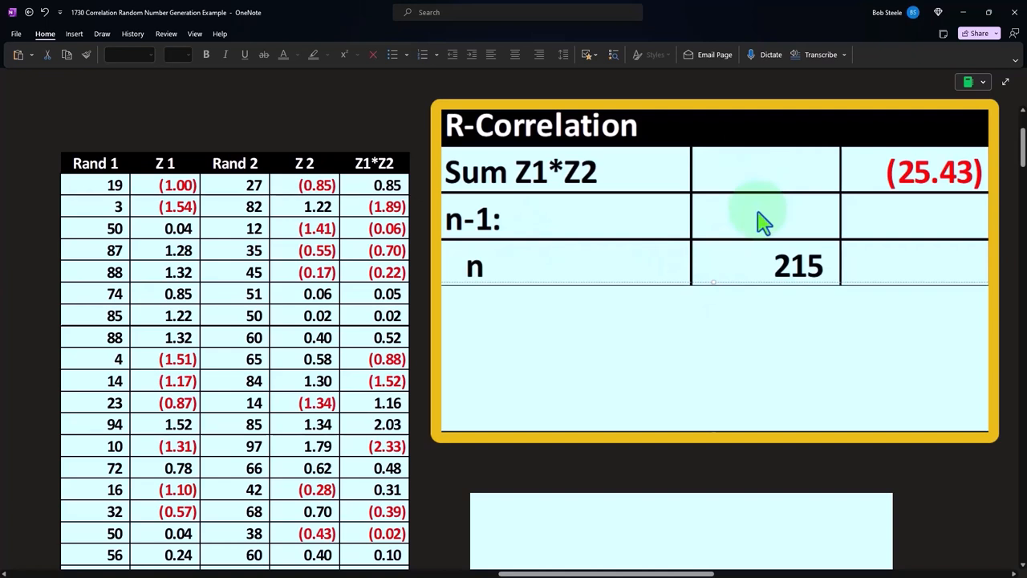
mouse_move(476, 289)
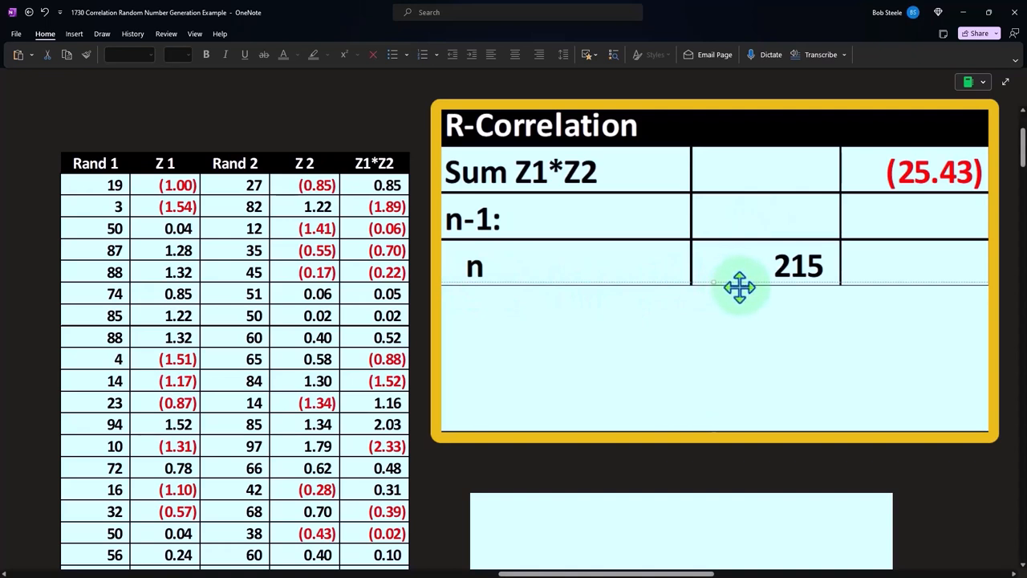
mouse_move(94, 199)
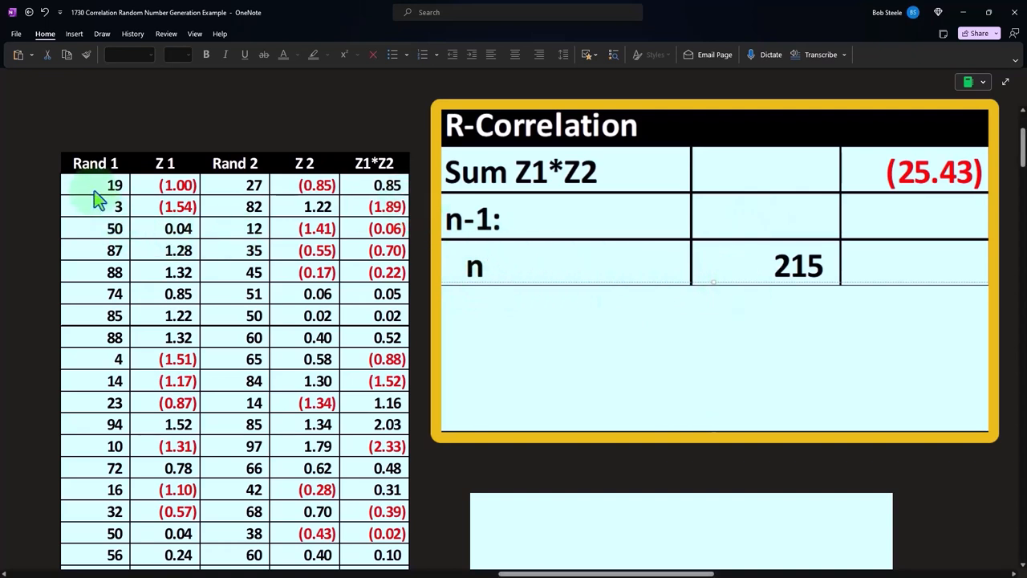
mouse_move(98, 302)
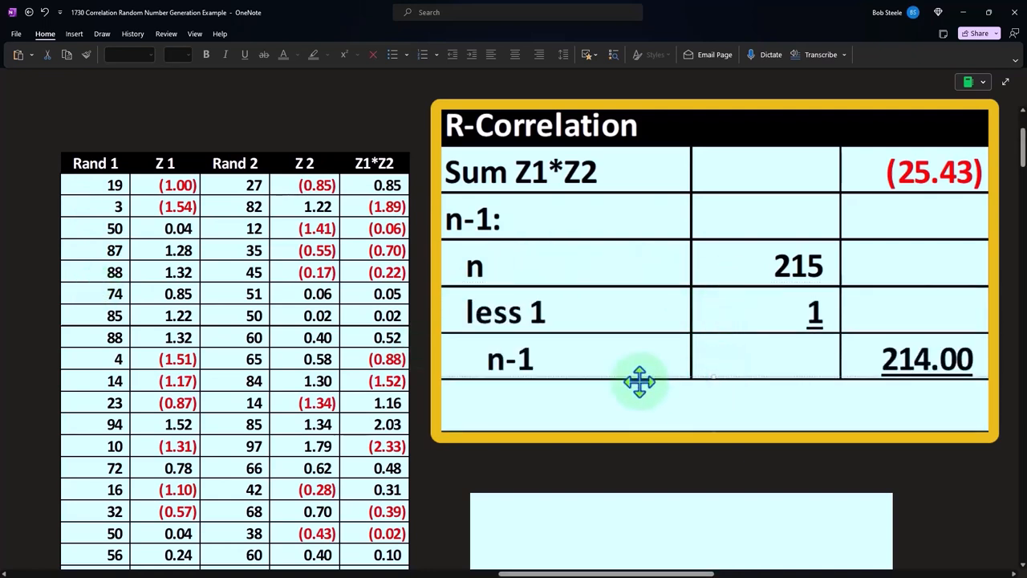
mouse_move(795, 382)
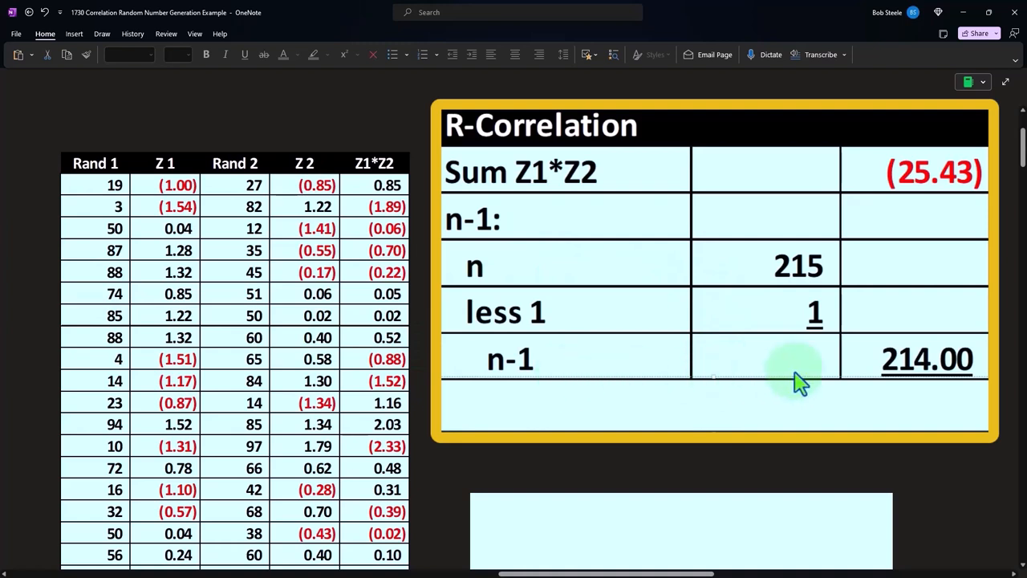
mouse_move(893, 393)
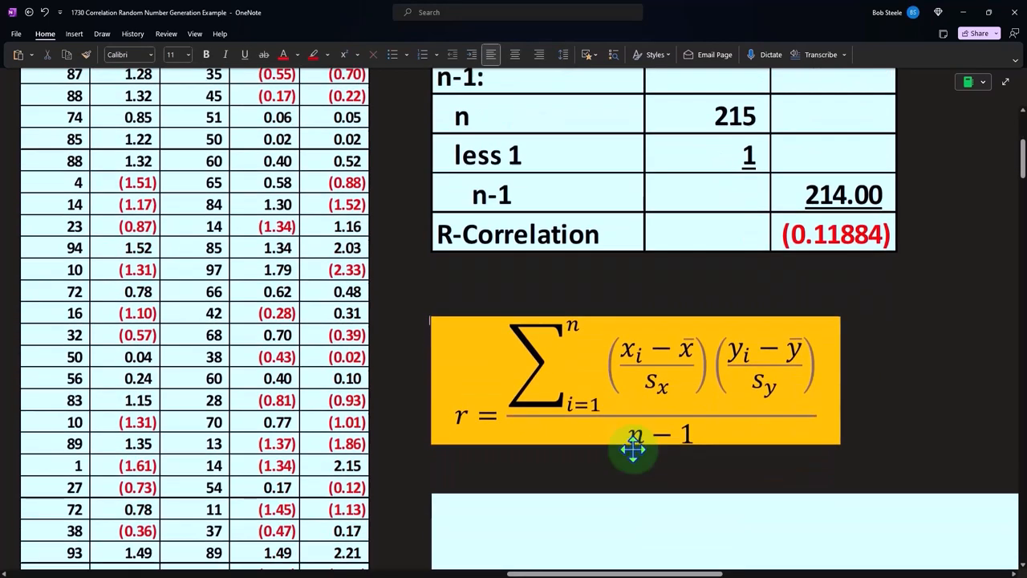
Scroll down to the R-Correlation row of (0.11884) and the r formula image
scroll(down, 3)
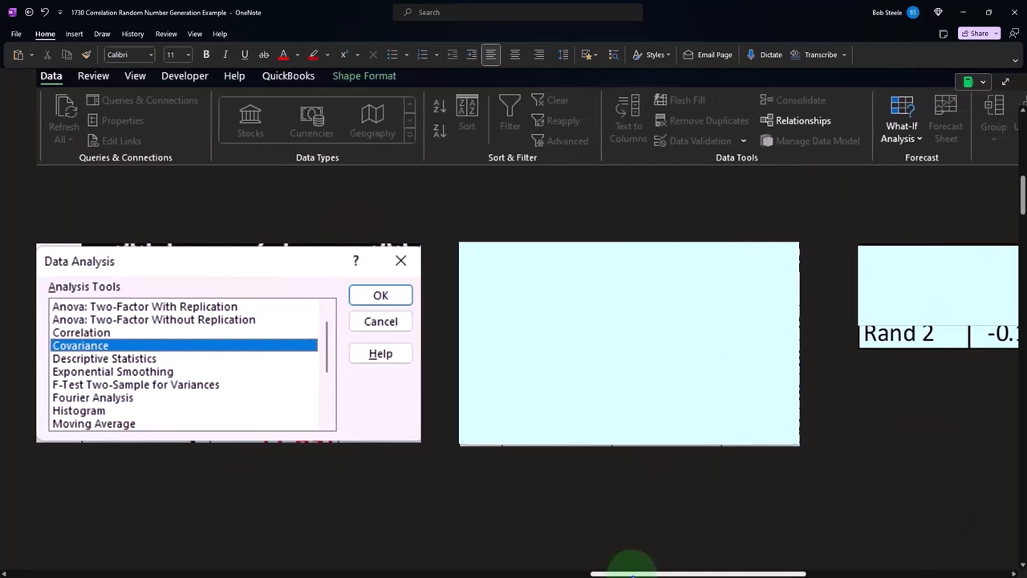
Show Excel's Data Analysis Correlation matrix giving -0.11884 for Rand 1/Rand 2
click(512, 331)
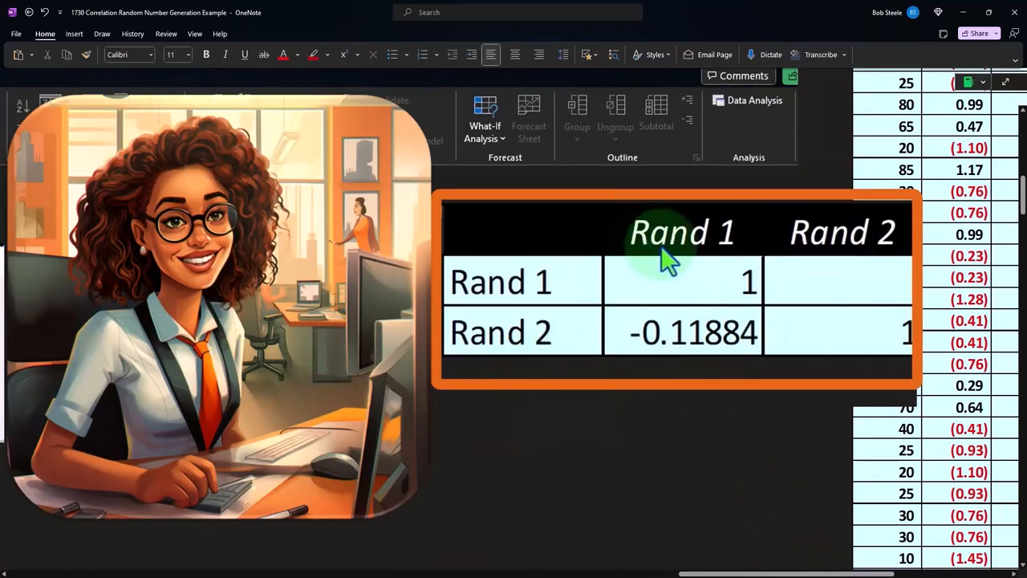
mouse_move(560, 371)
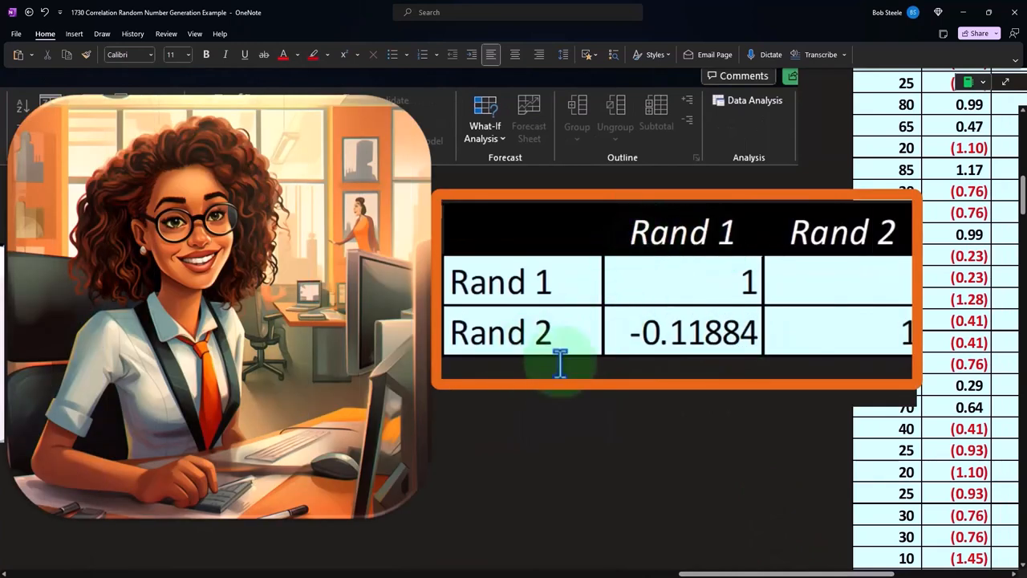
mouse_move(621, 367)
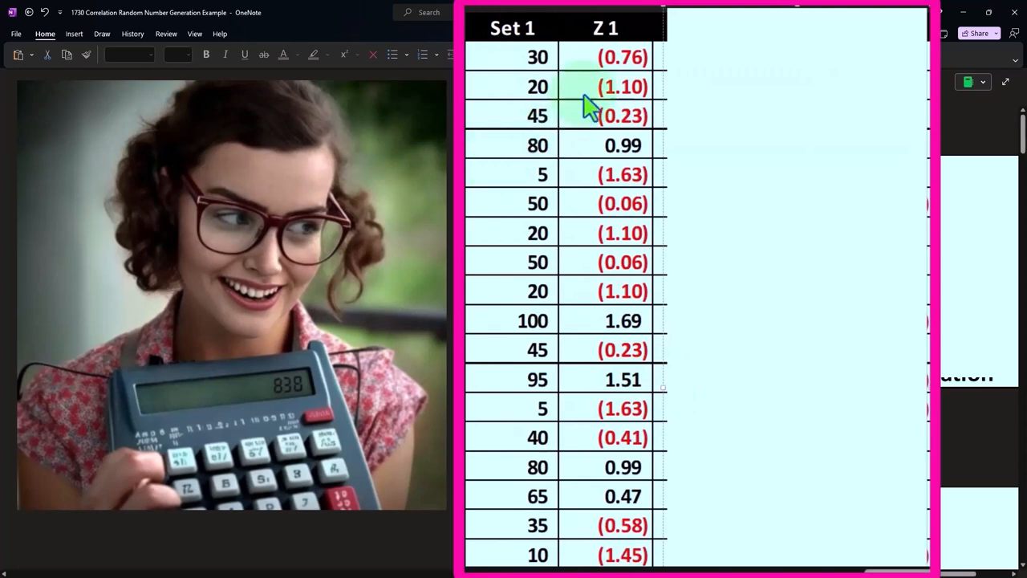
mouse_move(666, 244)
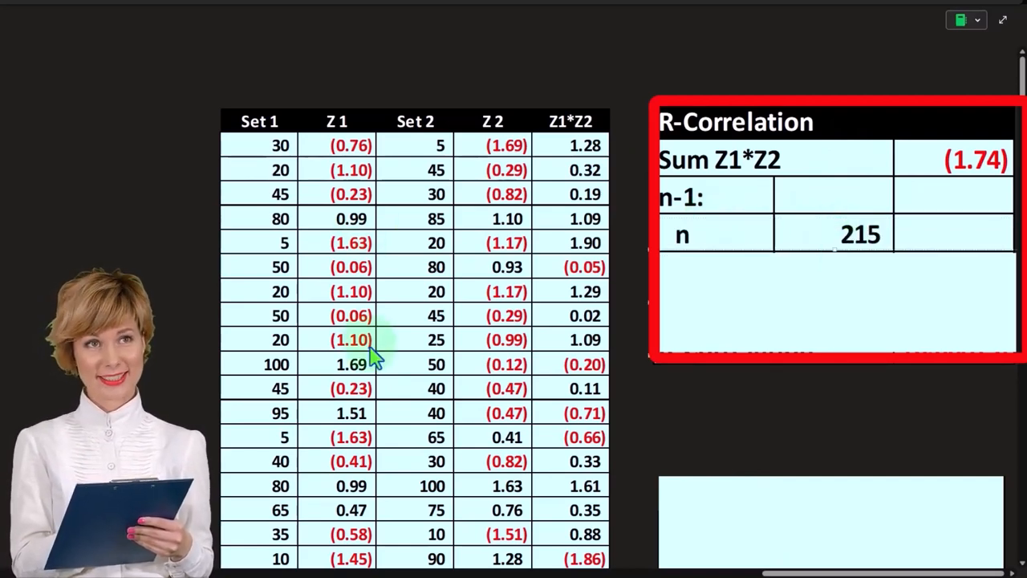
mouse_move(820, 260)
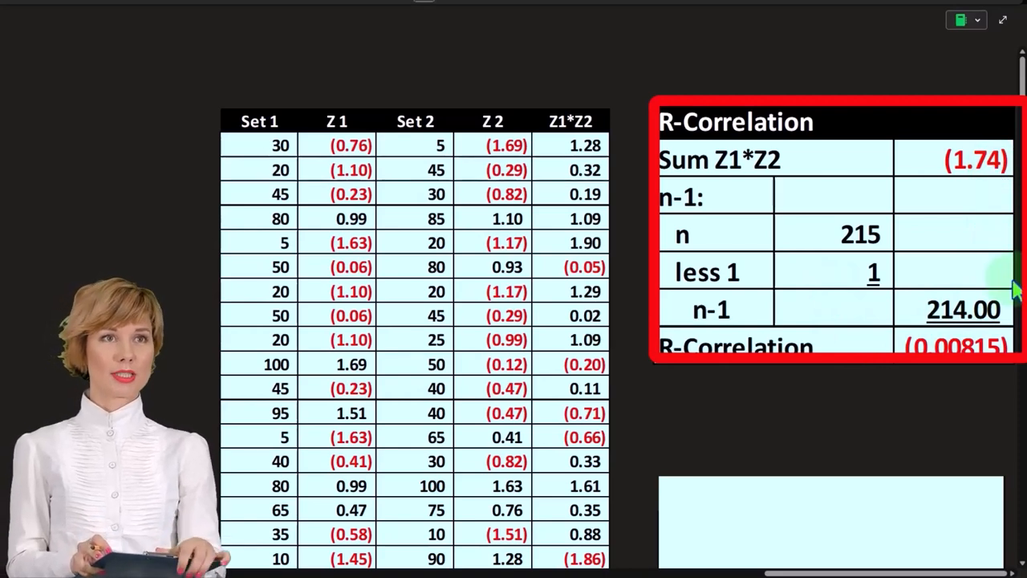
mouse_move(995, 425)
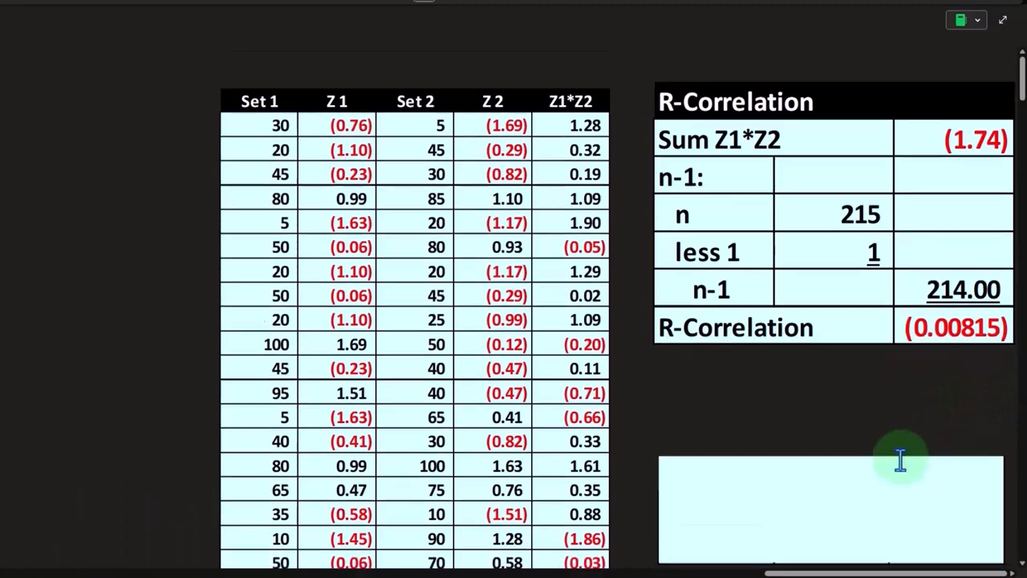
Scroll to the Set 1/Set 2 Mean and SD table and Excel's -0.00815 correlation matrix
scroll(down, 3)
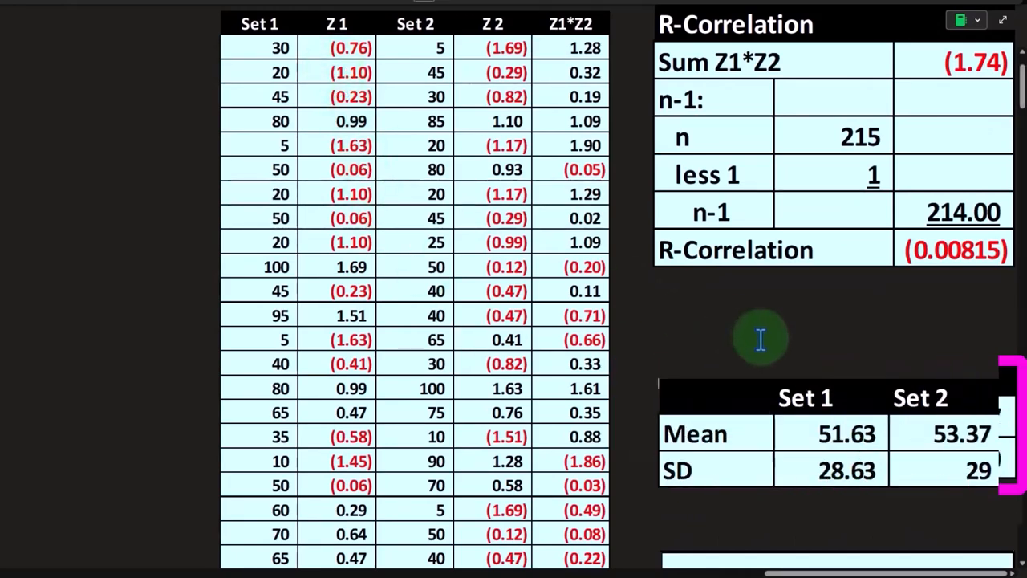
scroll(down, 3)
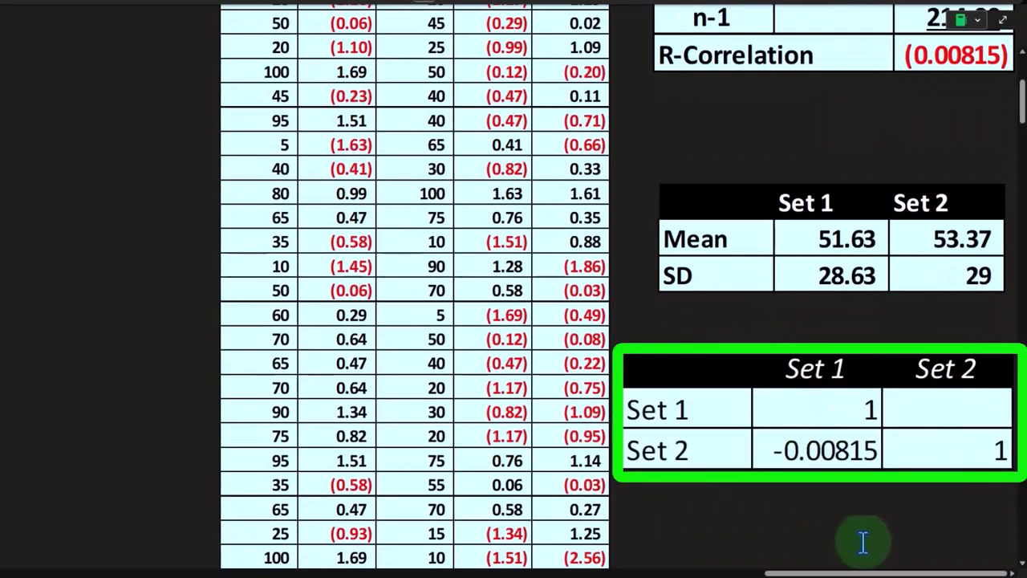
mouse_move(851, 482)
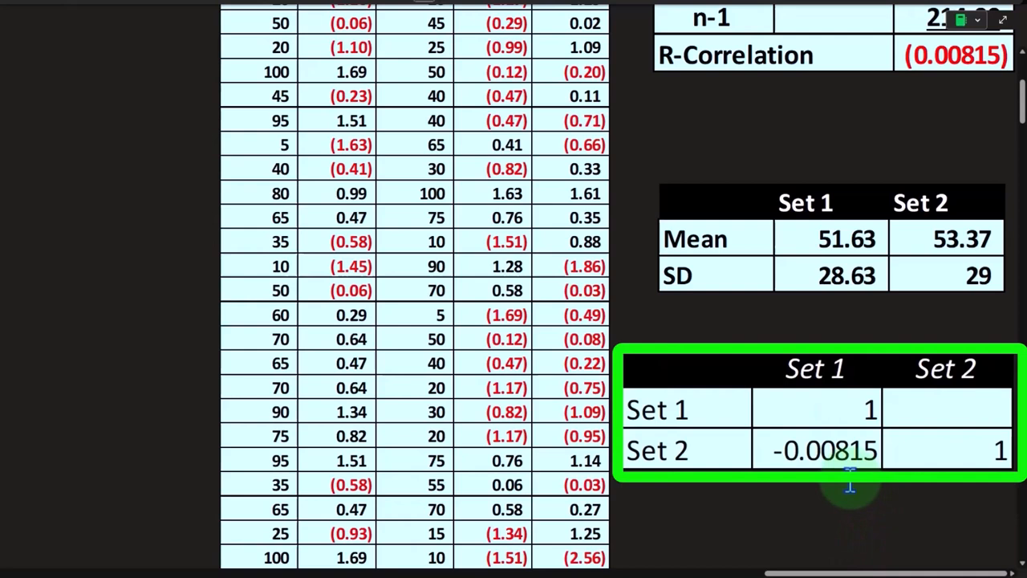
mouse_move(912, 271)
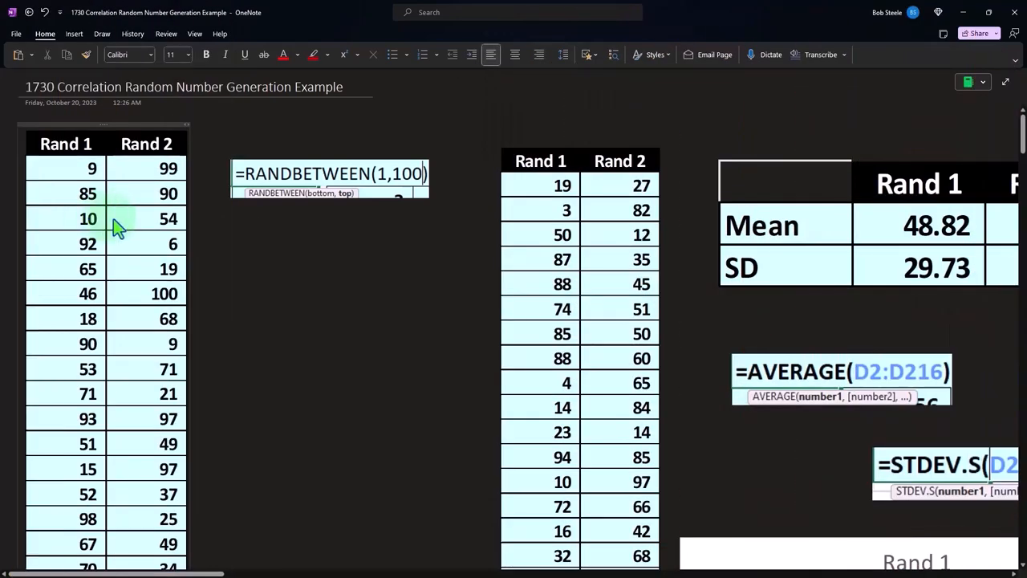
mouse_move(216, 562)
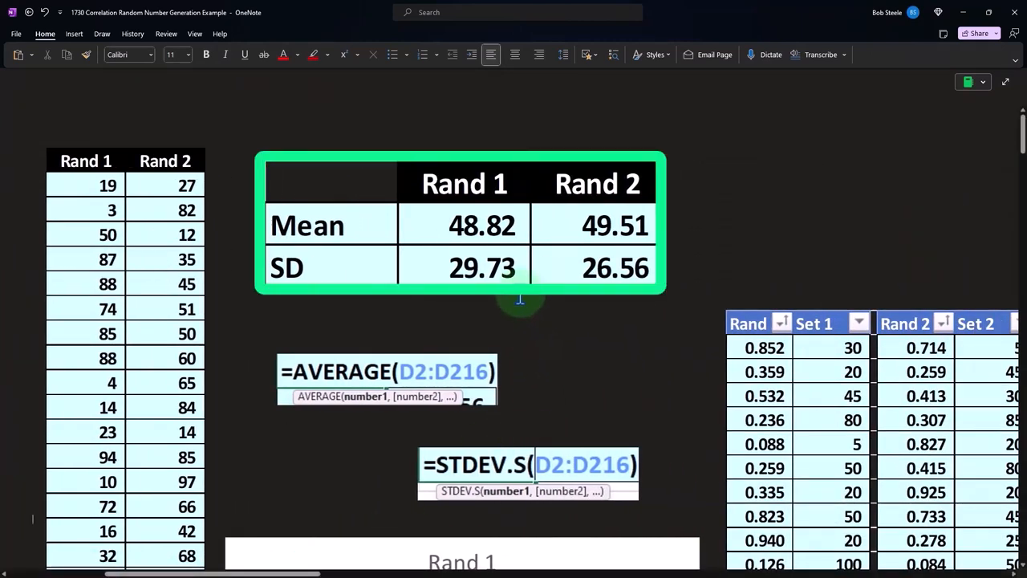
Scroll down past the AVERAGE and STDEV.S formulas to the Rand 1/Rand 2 histograms
scroll(down, 3)
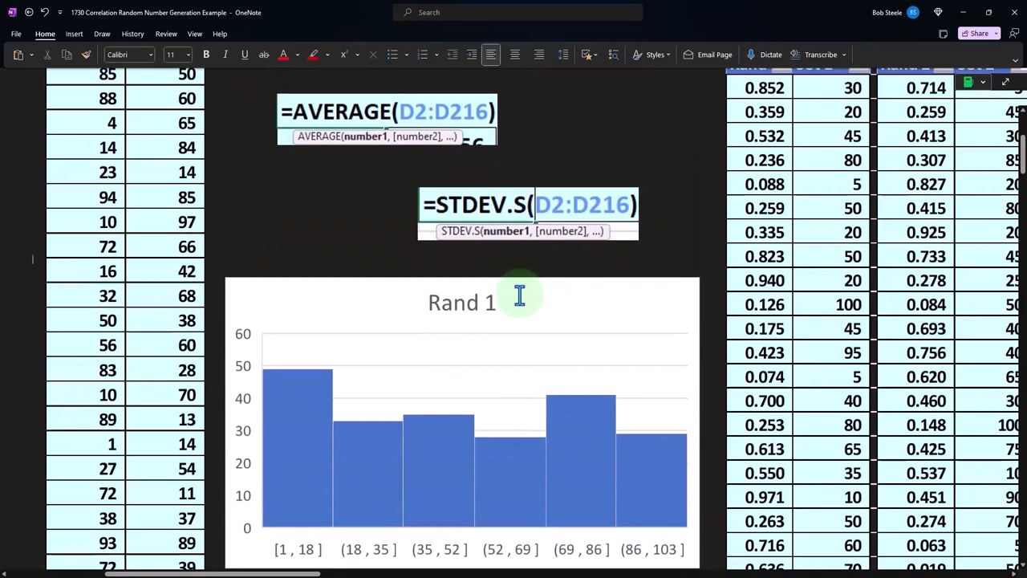
scroll(down, 3)
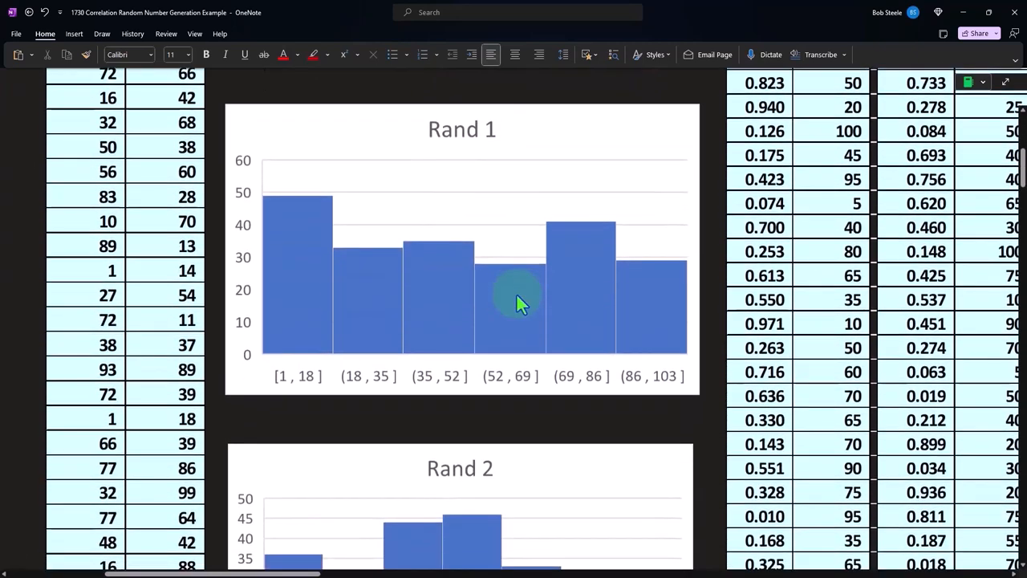
mouse_move(527, 317)
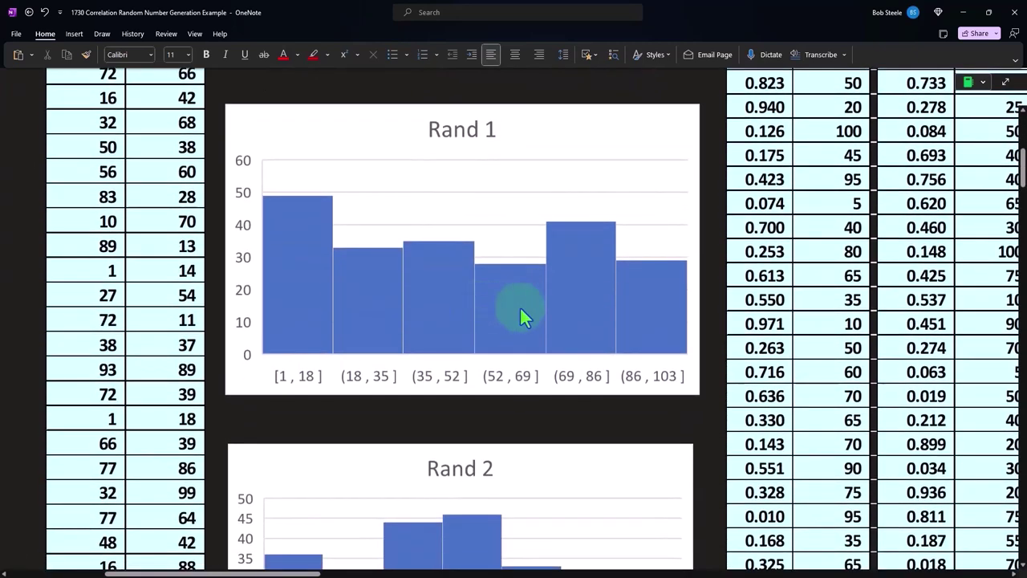
scroll(down, 3)
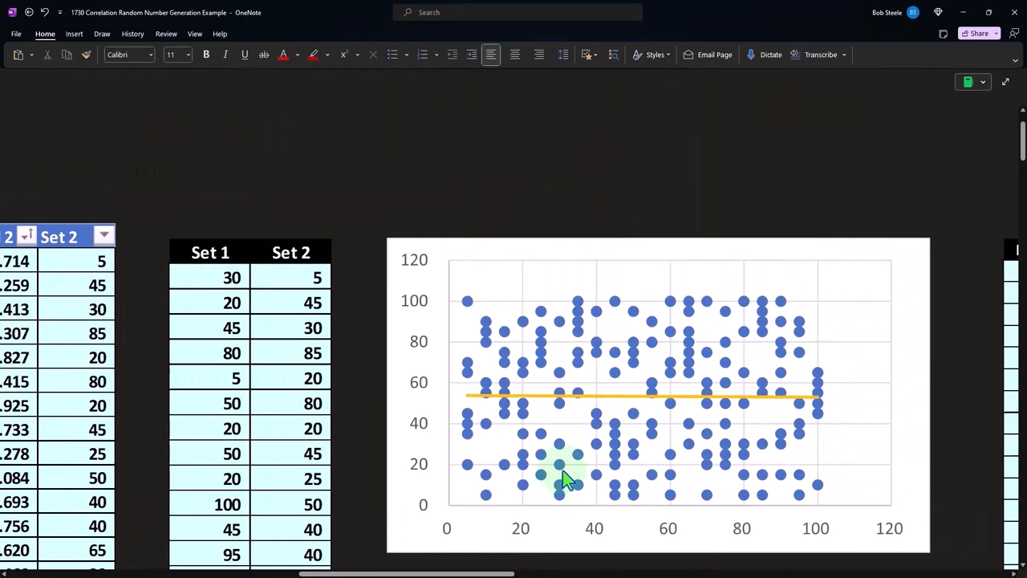
Review the Set 1 vs Set 2 scatter plot, then scroll to the Rand z-score and R-Correlation tables
click(568, 478)
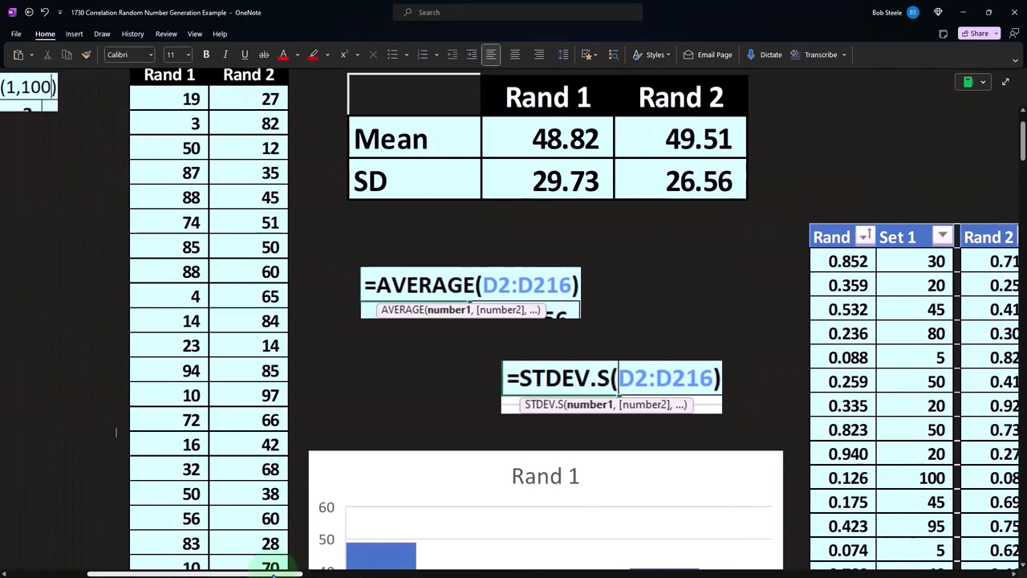
scroll(down, 3)
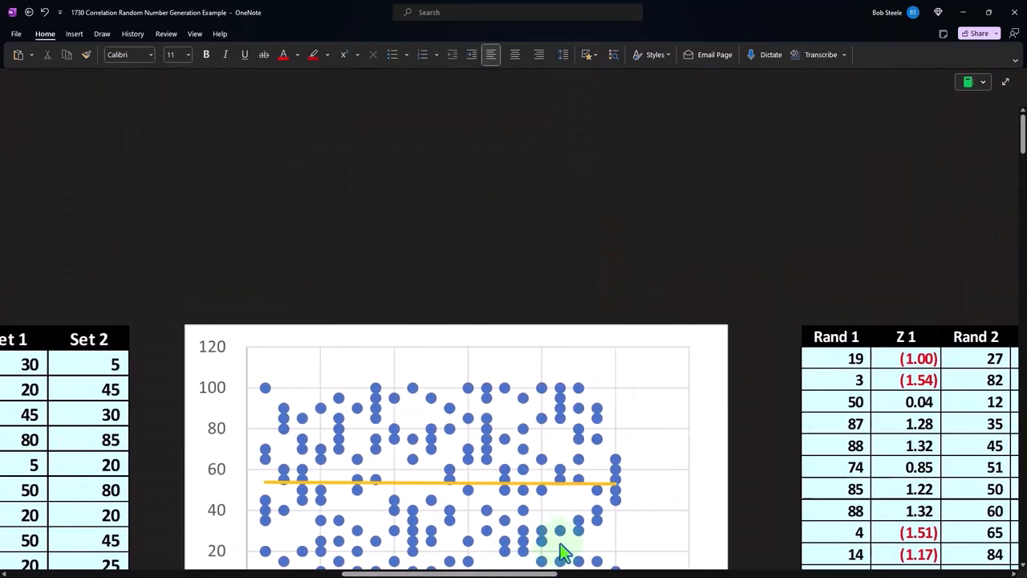
scroll(right, 3)
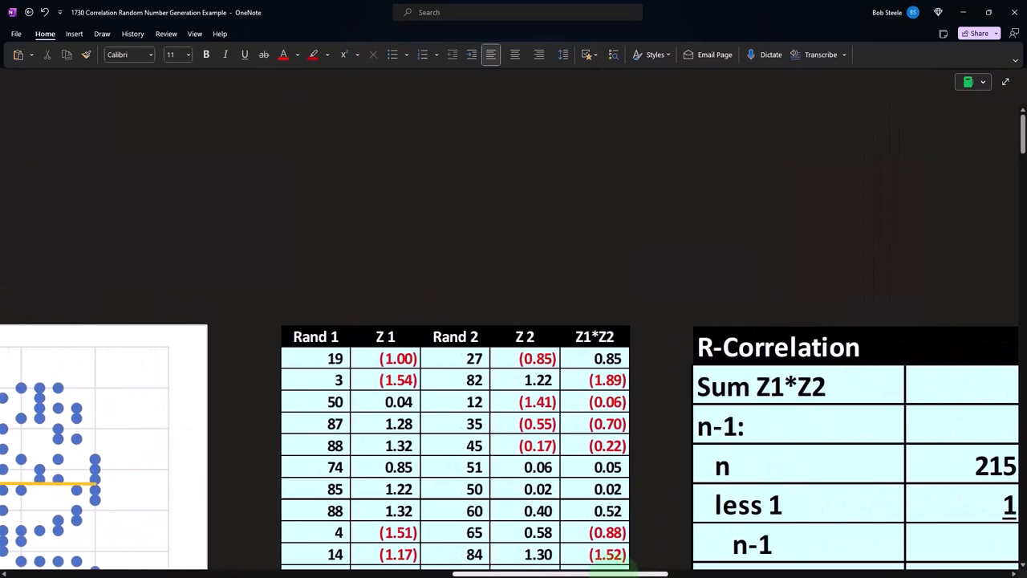